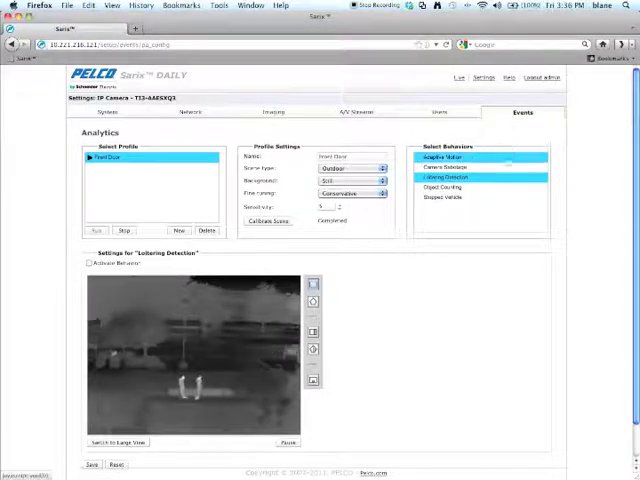
- Choose Loitering Detection and draw a rectangular zone across the bottom of the camera view
{"action": "left_click", "coordinate": [522, 112]}
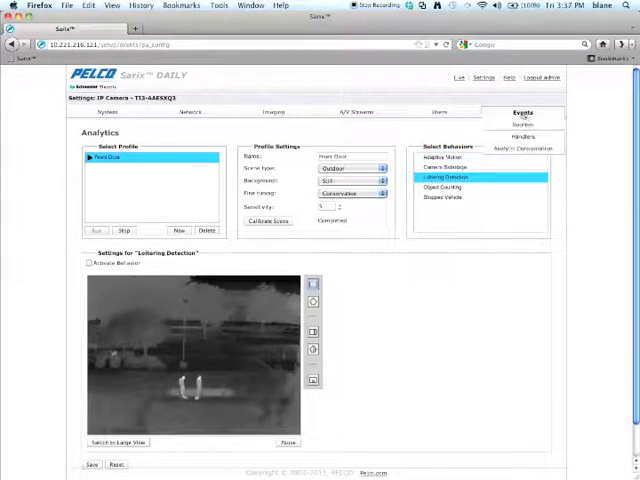
{"action": "left_click", "coordinate": [524, 112]}
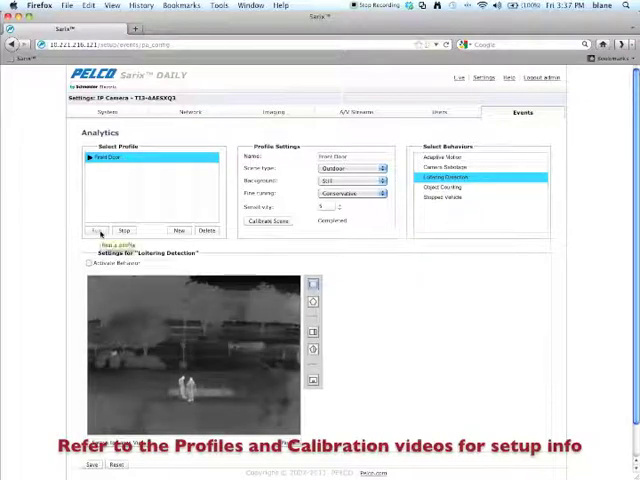
{"action": "mouse_move", "coordinate": [268, 220]}
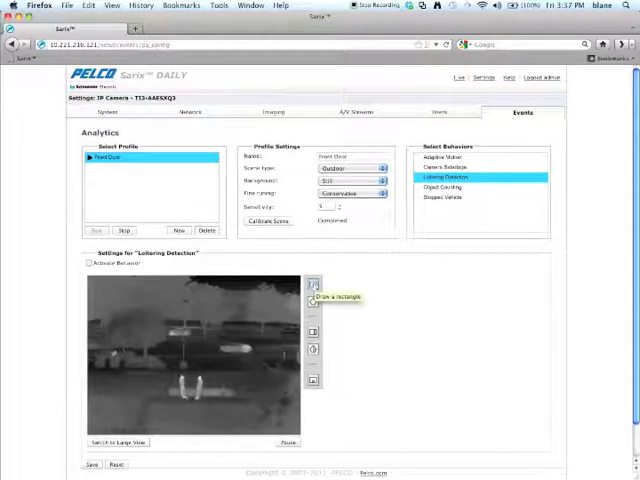
{"action": "mouse_move", "coordinate": [312, 300]}
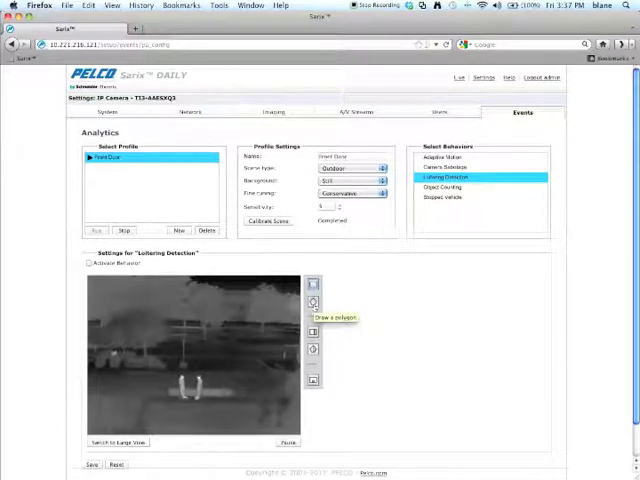
{"action": "mouse_move", "coordinate": [332, 308]}
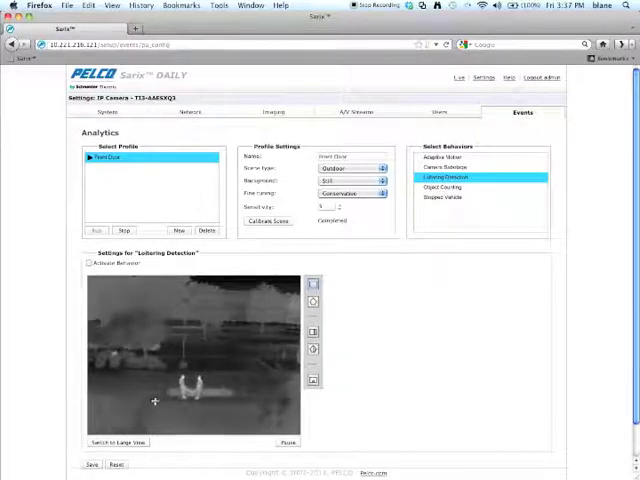
{"action": "left_click_drag", "start_coordinate": [156, 400], "coordinate": [244, 430]}
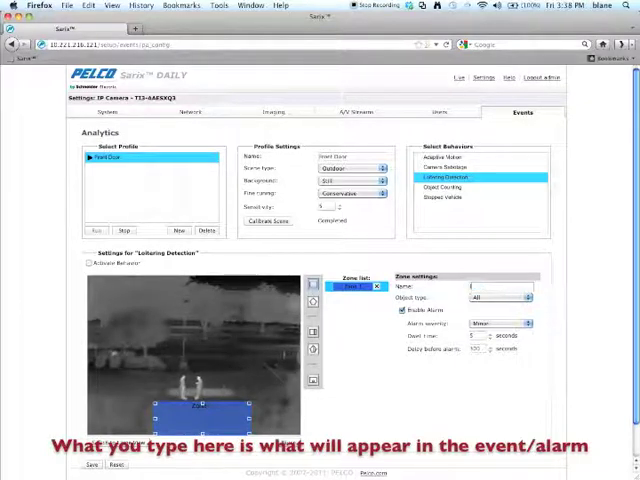
- Name the detection zone 'loiter'
{"action": "type", "text": "loitering"}
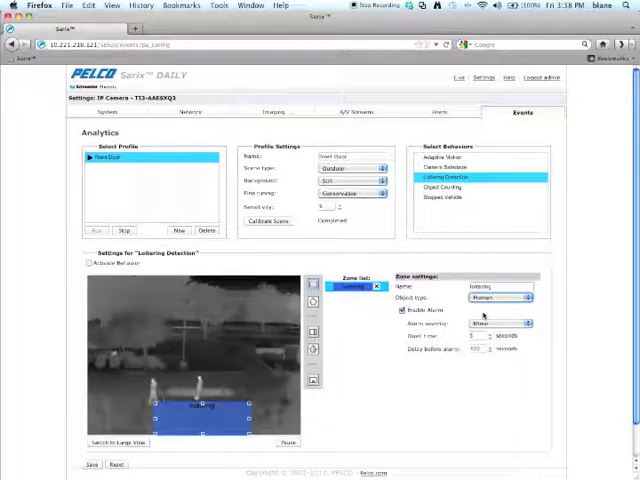
- Choose the dropdown option for the loiter zone in the Zone settings panel
{"action": "left_click", "coordinate": [400, 310]}
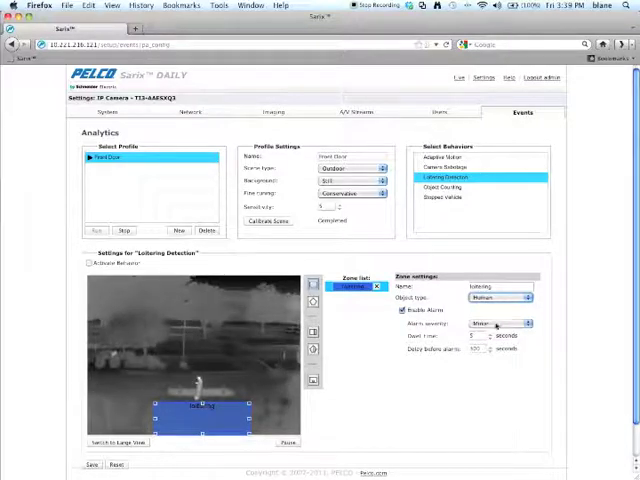
{"action": "left_click", "coordinate": [496, 324]}
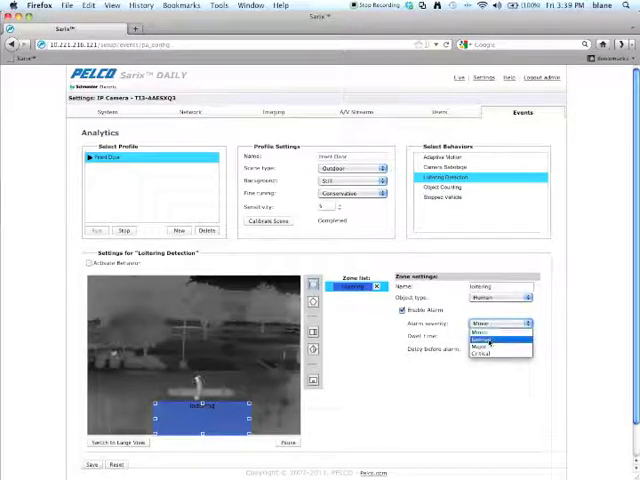
{"action": "left_click", "coordinate": [490, 338]}
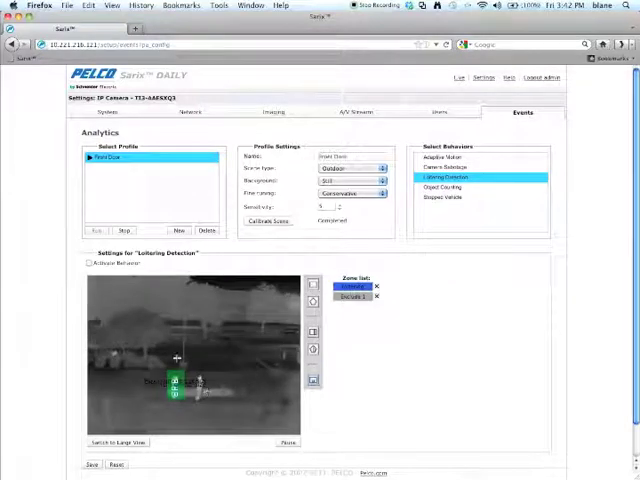
- Activate the loitering behavior, save it and run the front door profile
{"action": "left_click", "coordinate": [88, 264]}
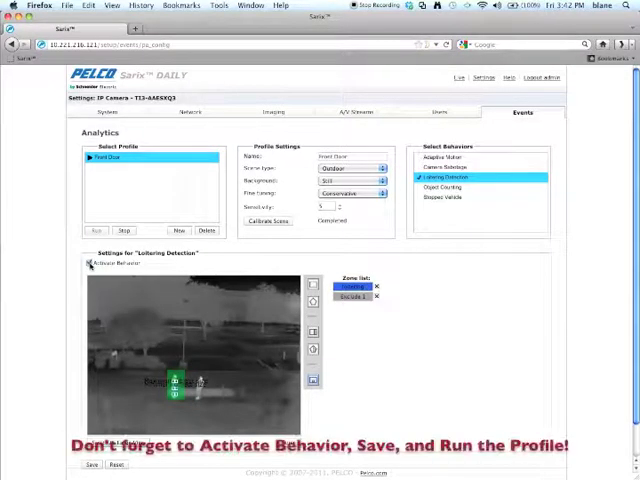
{"action": "left_click", "coordinate": [92, 464]}
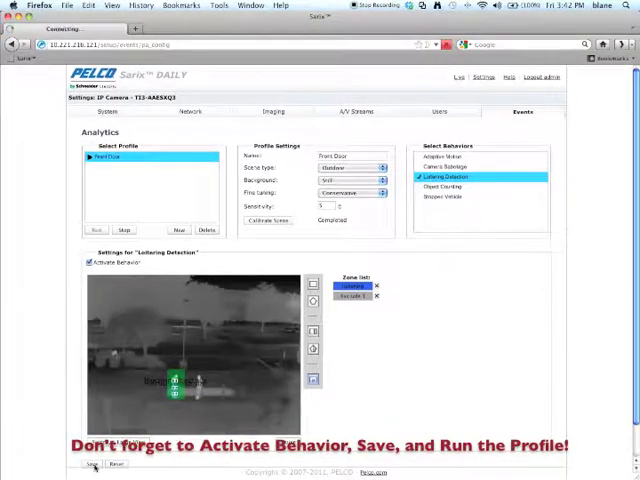
{"action": "left_click", "coordinate": [92, 464]}
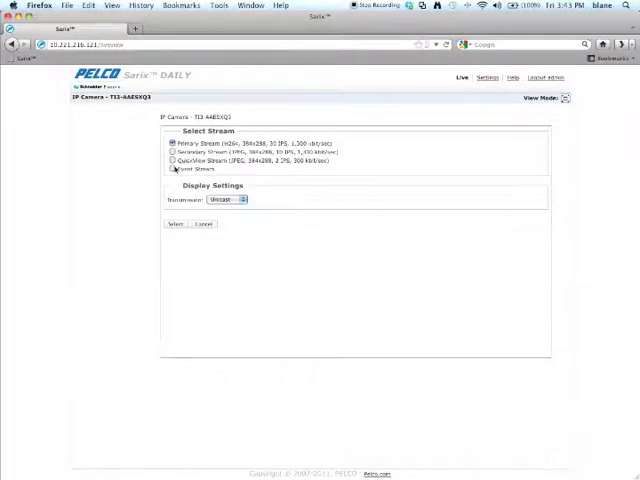
- Select Event Stream on the Live page to watch loitering alerts
{"action": "left_click", "coordinate": [172, 168]}
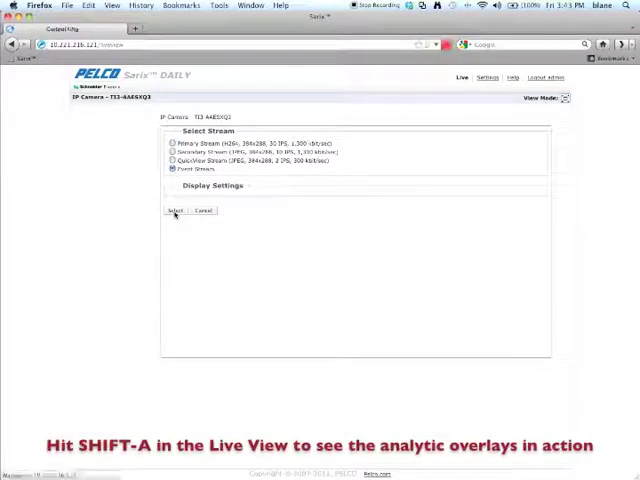
{"action": "left_click", "coordinate": [174, 210]}
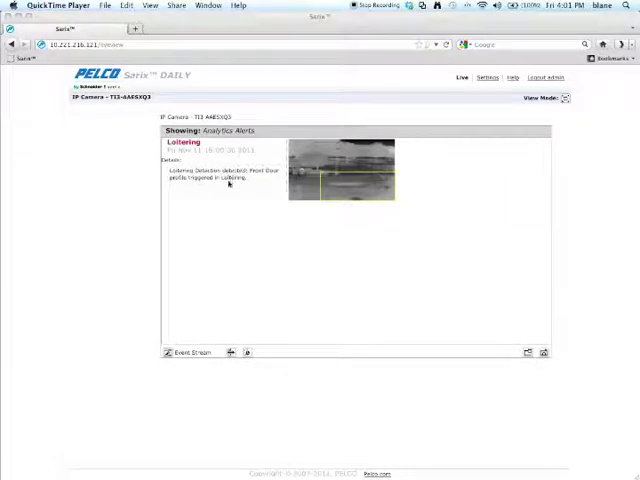
{"action": "mouse_move", "coordinate": [270, 176]}
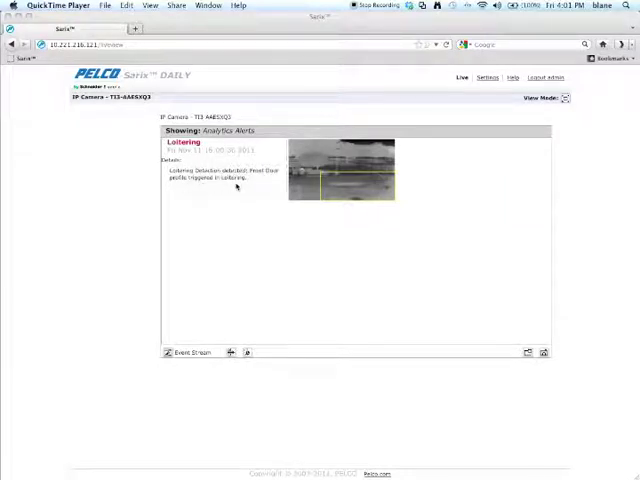
{"action": "mouse_move", "coordinate": [252, 256]}
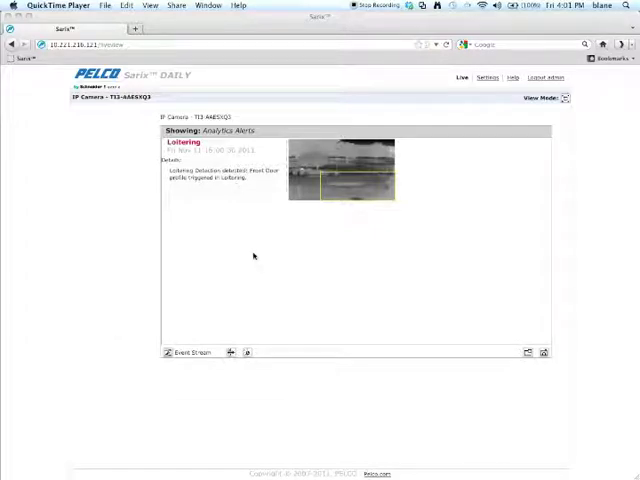